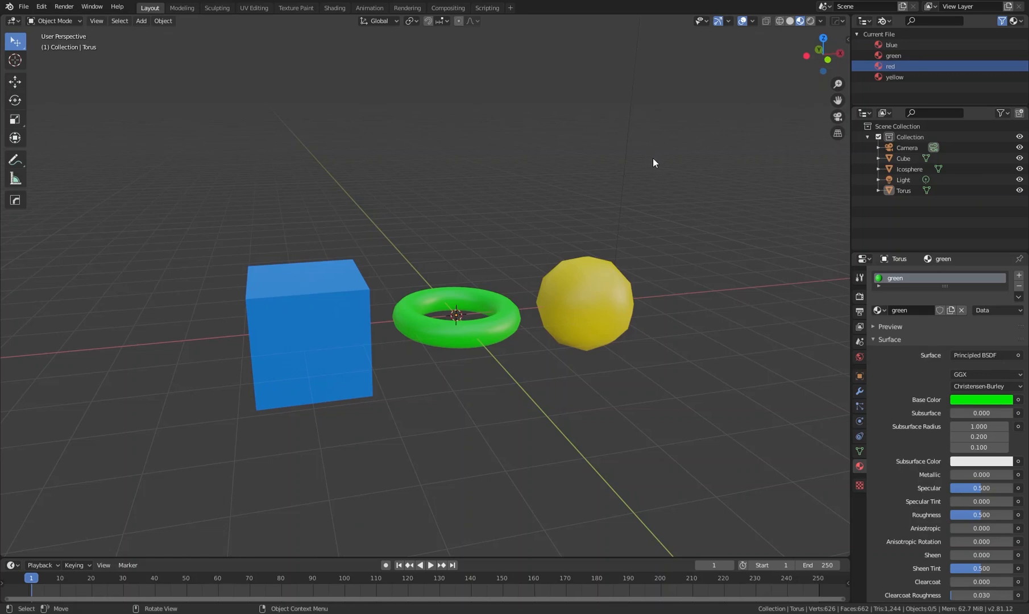
{"action": "mouse_move", "coordinate": [664, 161]}
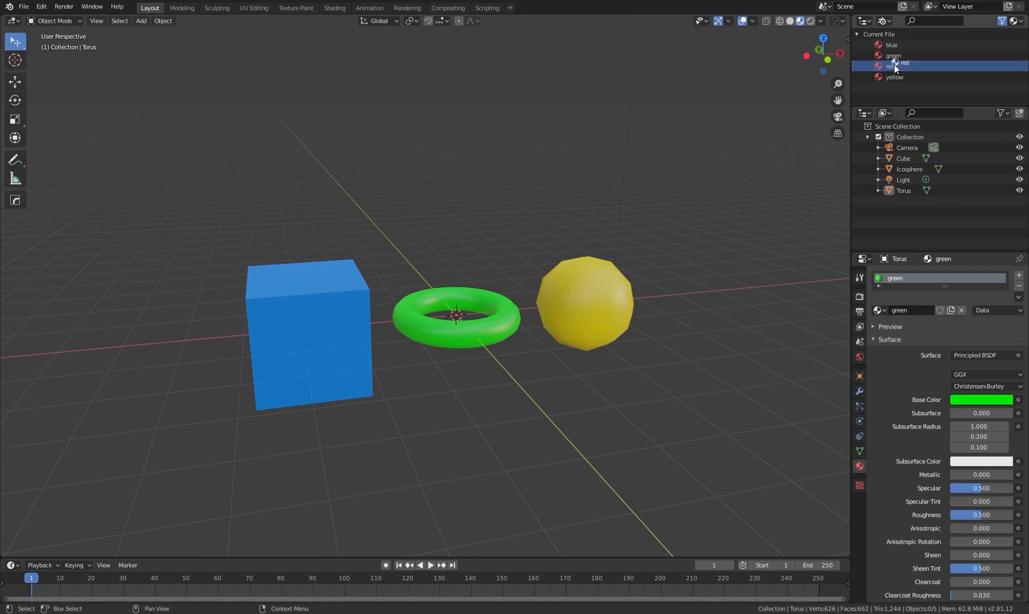
Drop a material onto the cube, then pick another material from the browse list
{"action": "left_click_drag", "start_coordinate": [904, 66], "coordinate": [585, 305]}
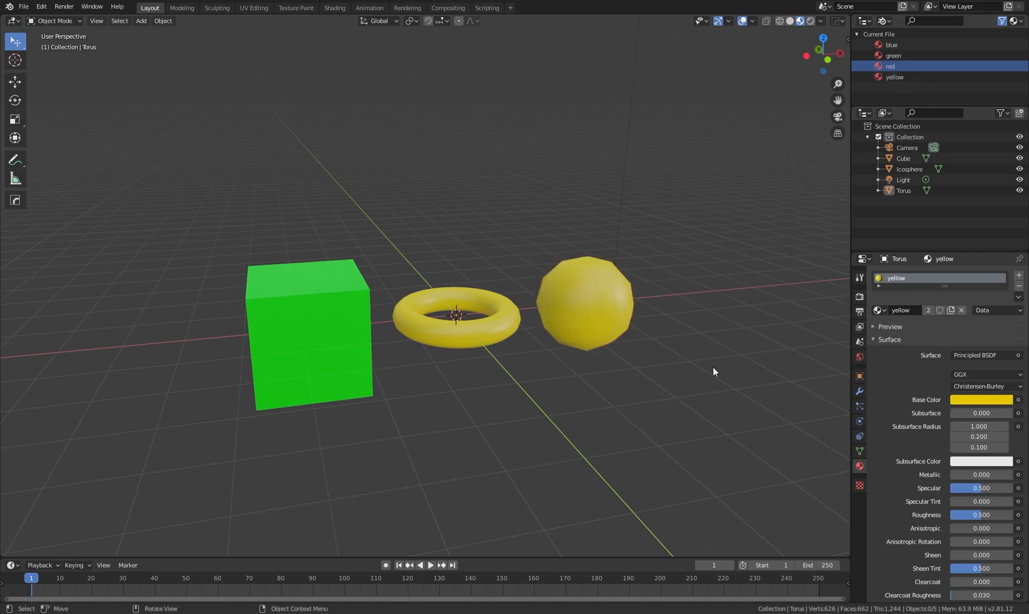
{"action": "left_click", "coordinate": [903, 310]}
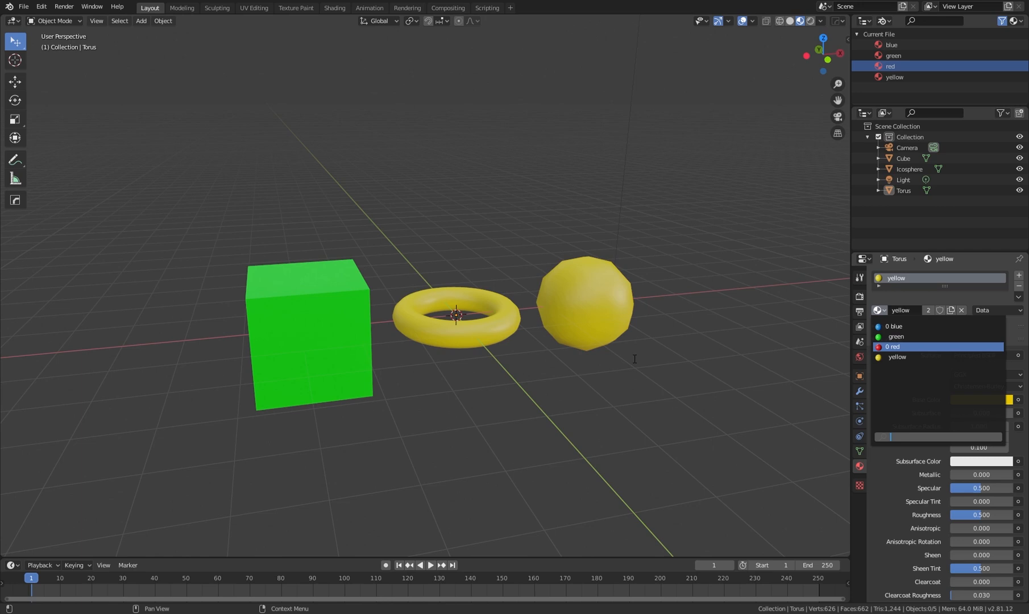
{"action": "left_click", "coordinate": [903, 190]}
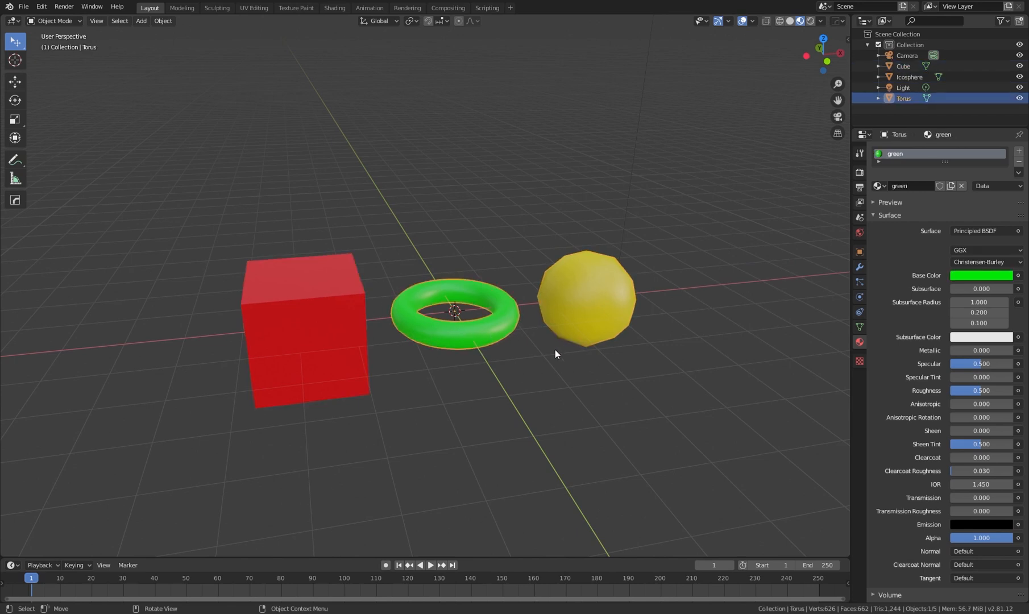
Assign the blue material to the selected object via the Material Properties browse list, then select the torus
{"action": "left_click", "coordinate": [585, 298]}
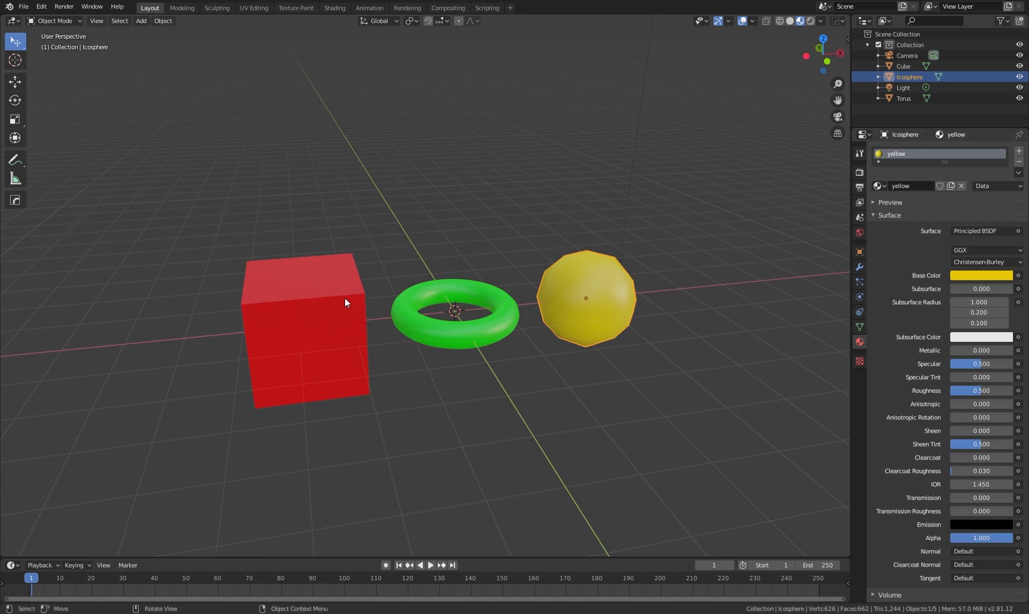
{"action": "left_click", "coordinate": [305, 328]}
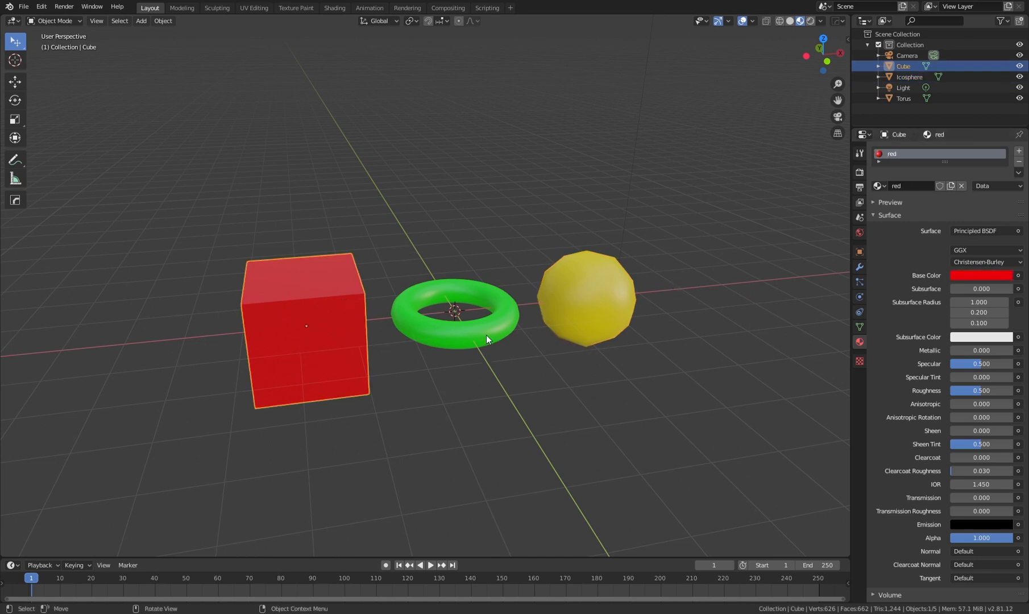
{"action": "left_click", "coordinate": [586, 298]}
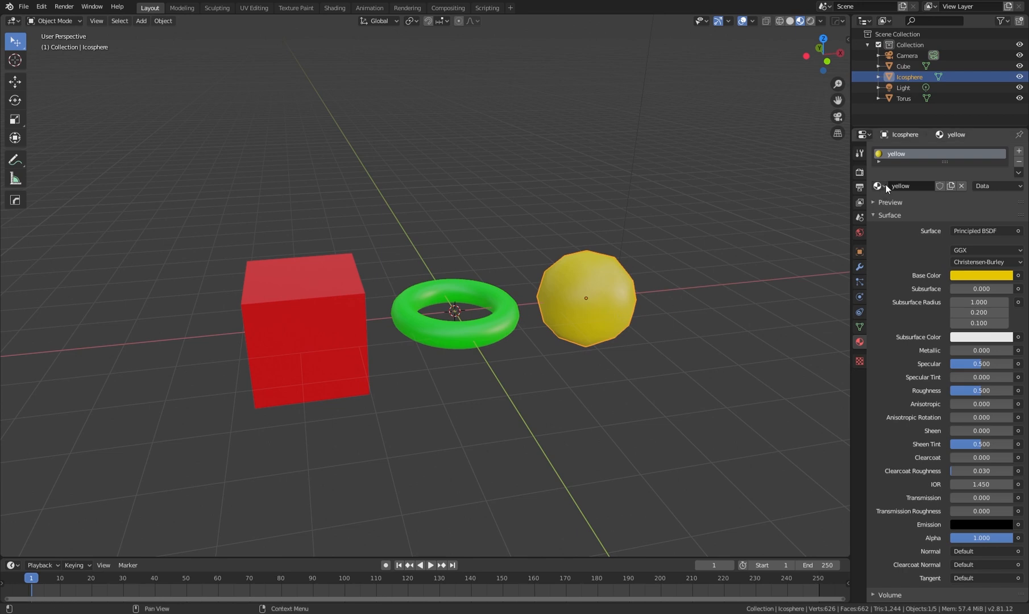
{"action": "left_click", "coordinate": [878, 186]}
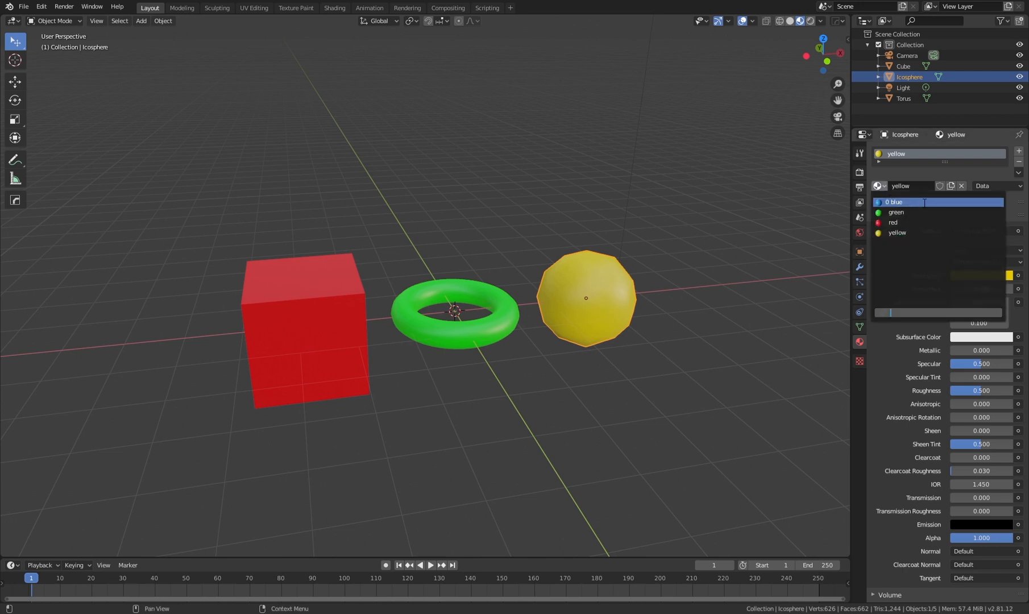
{"action": "double_click", "coordinate": [894, 203]}
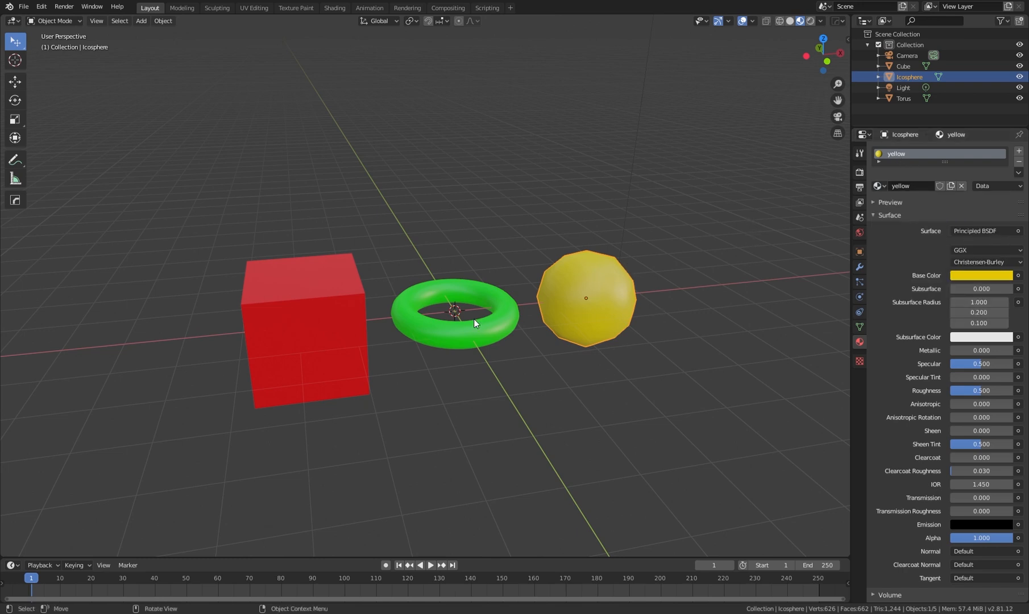
{"action": "left_click", "coordinate": [453, 316]}
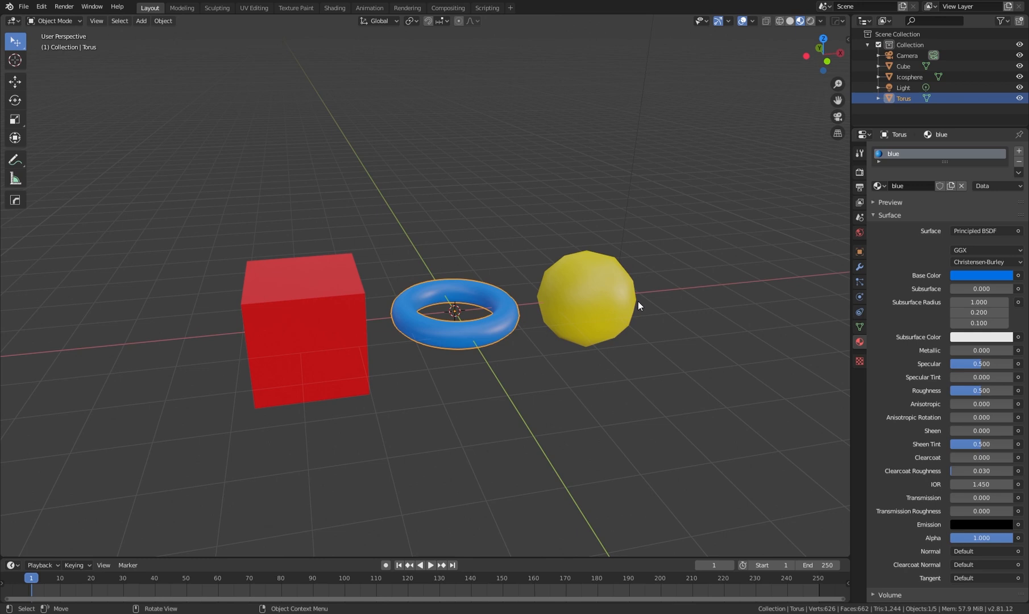
{"action": "mouse_move", "coordinate": [534, 298]}
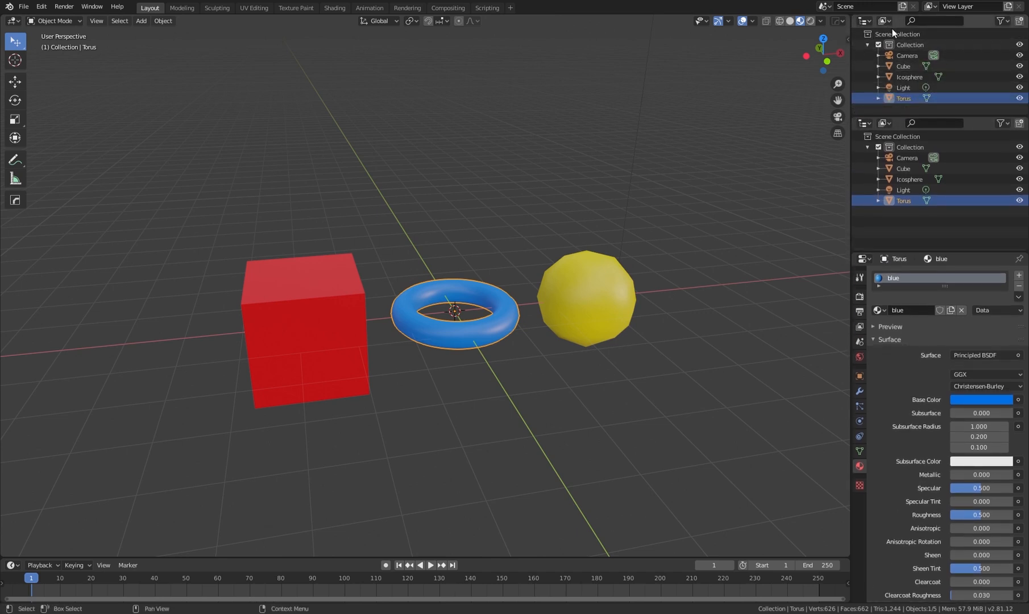
Set the upper outliner's Display Mode to Blender File
{"action": "left_click", "coordinate": [886, 21]}
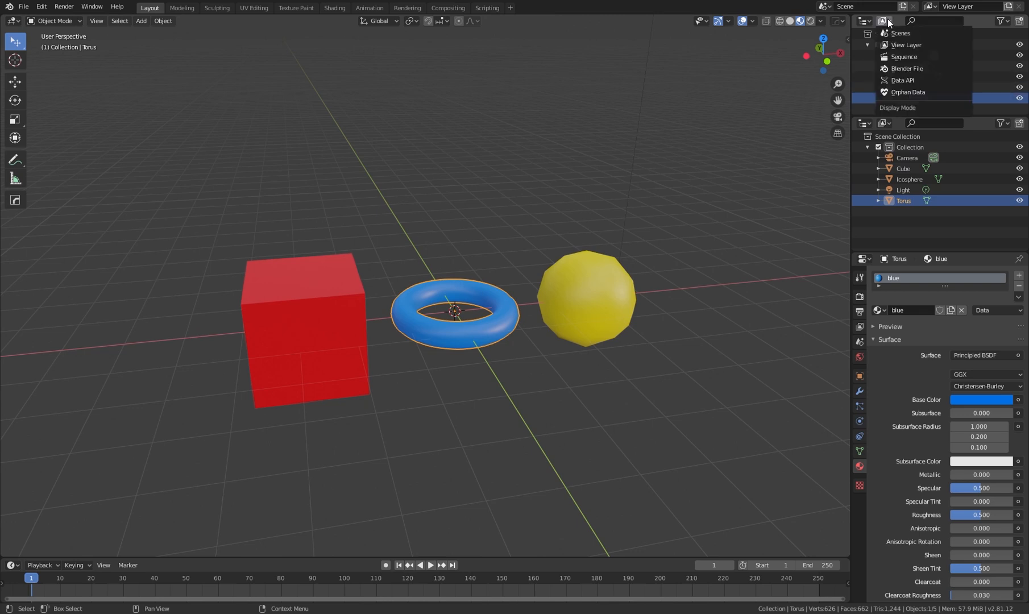
{"action": "mouse_move", "coordinate": [905, 45]}
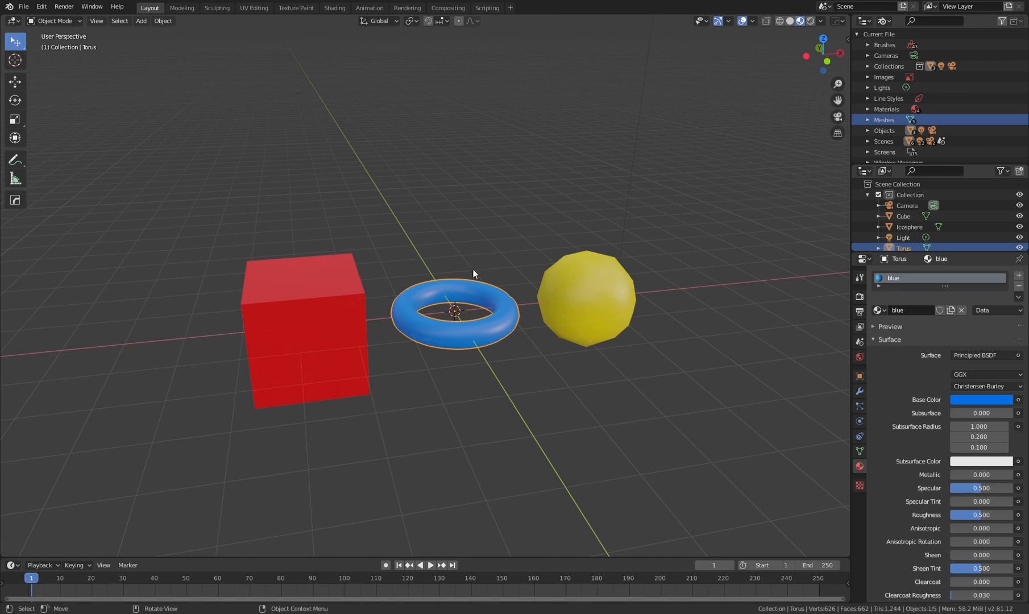
{"action": "mouse_move", "coordinate": [499, 201]}
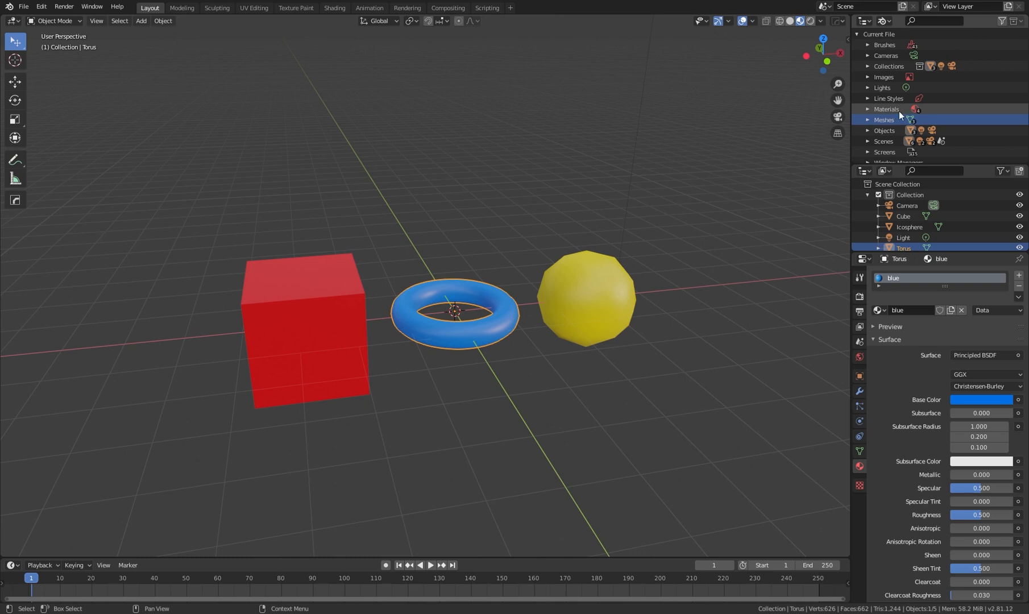
{"action": "mouse_move", "coordinate": [890, 114]}
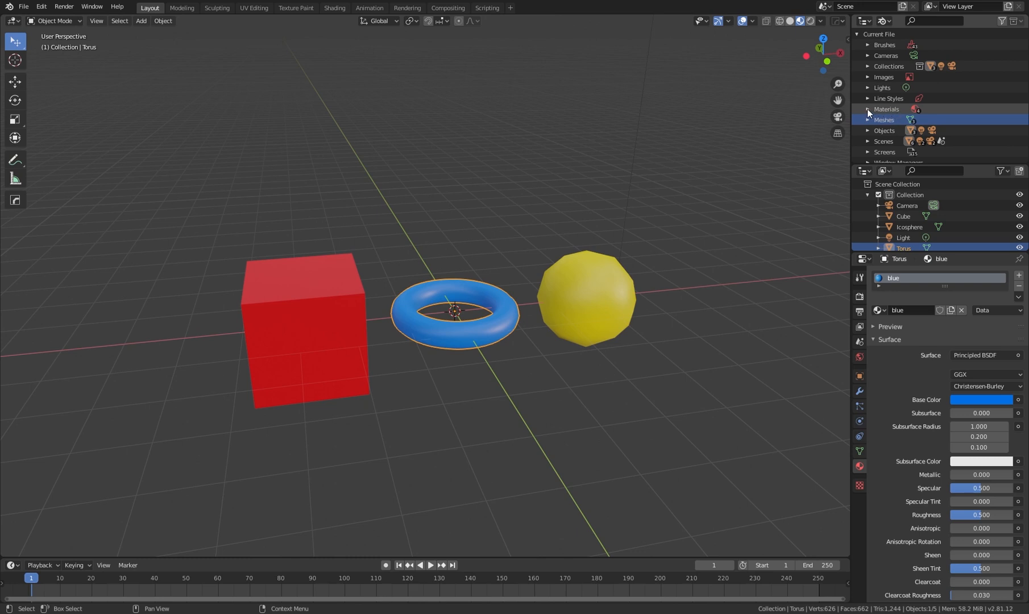
Expand the Materials category and drag the blue material onto the sphere
{"action": "left_click", "coordinate": [869, 109]}
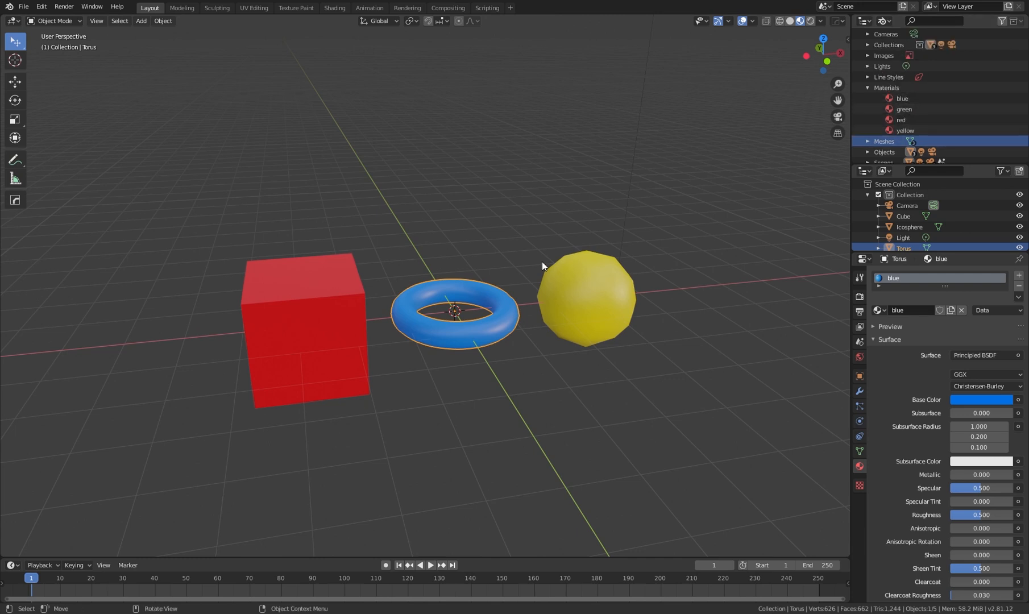
{"action": "mouse_move", "coordinate": [614, 248]}
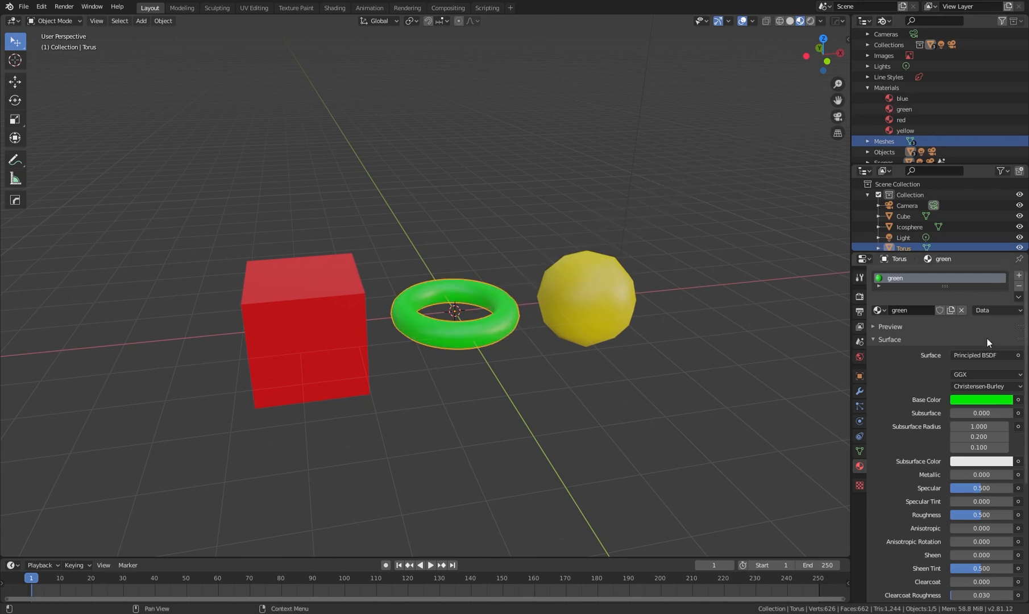
{"action": "mouse_move", "coordinate": [647, 352]}
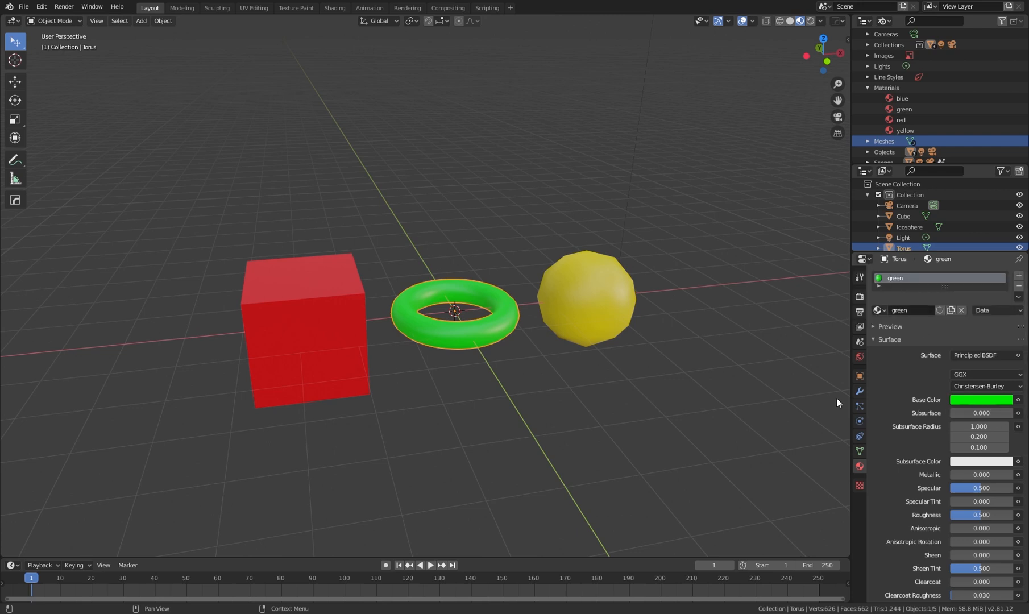
{"action": "mouse_move", "coordinate": [862, 259]}
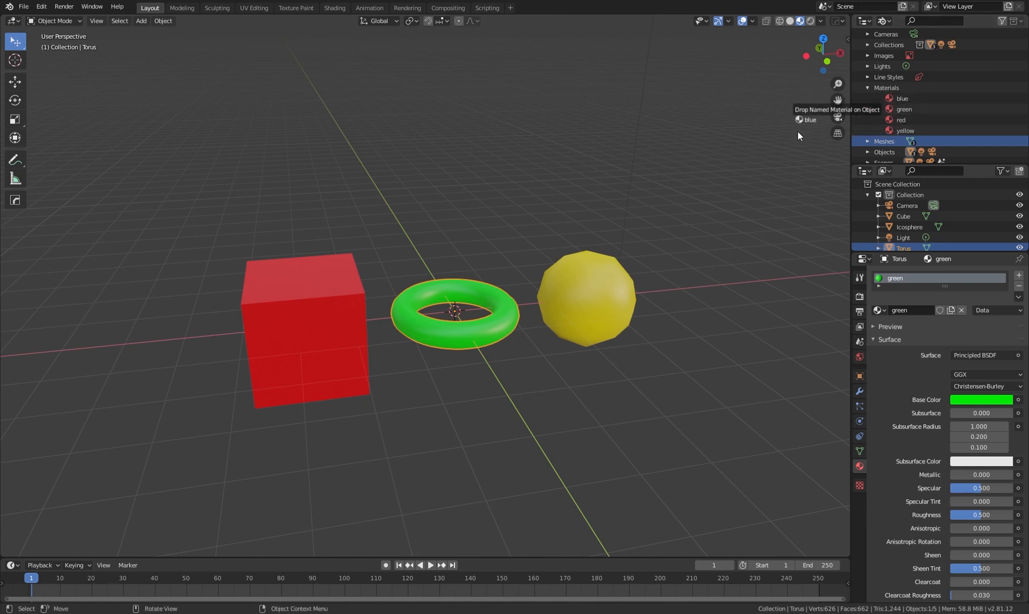
{"action": "left_click_drag", "start_coordinate": [811, 119], "coordinate": [586, 298]}
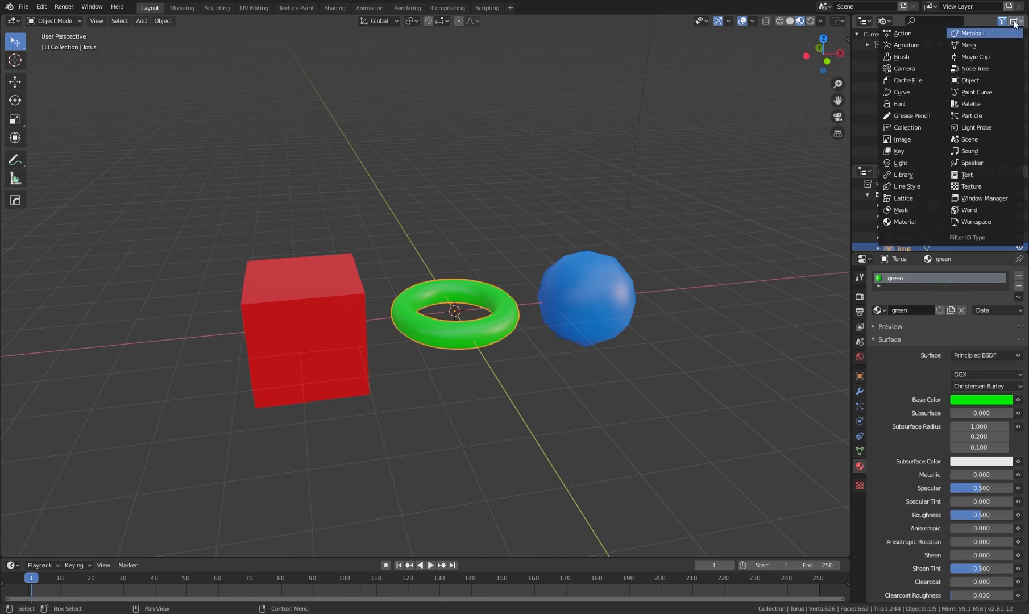
{"action": "mouse_move", "coordinate": [912, 57]}
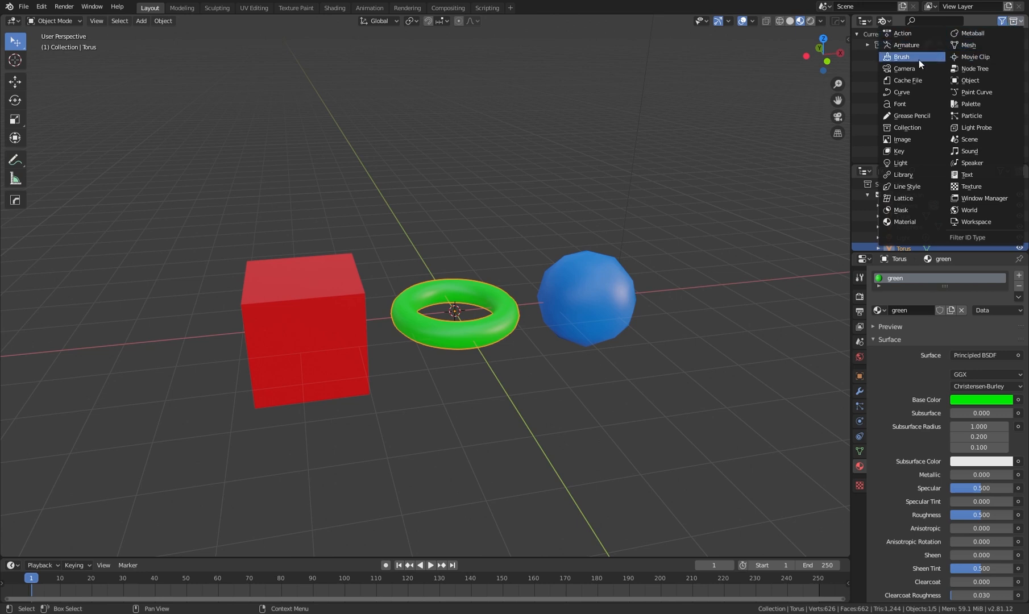
{"action": "mouse_move", "coordinate": [969, 80]}
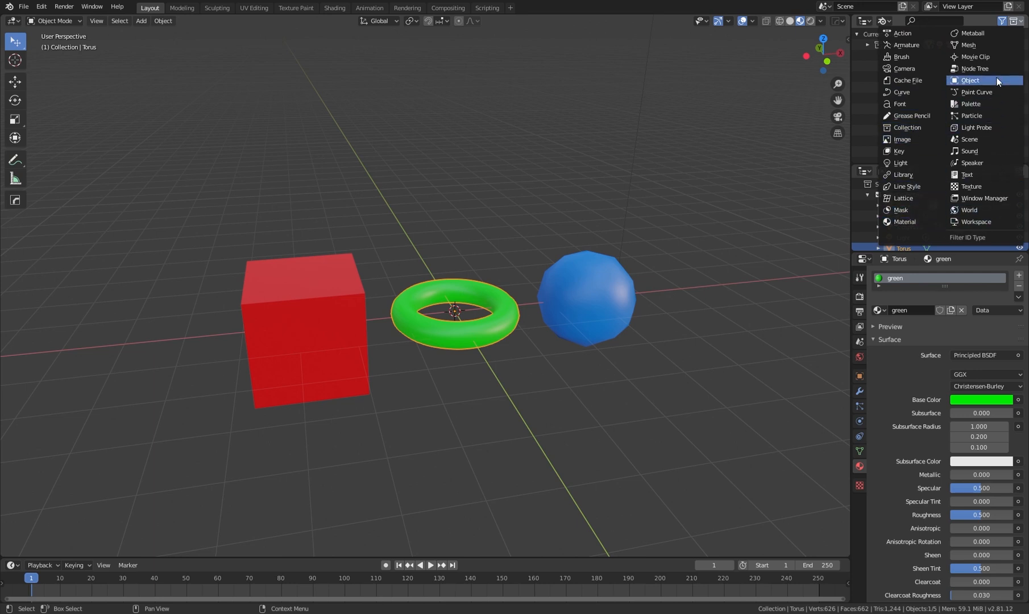
{"action": "mouse_move", "coordinate": [978, 127]}
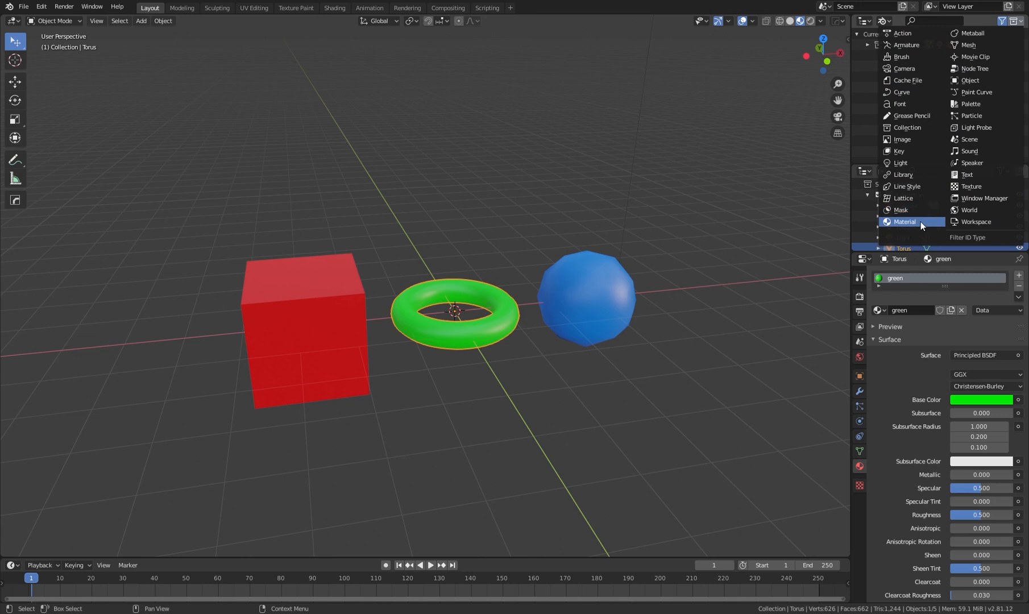
{"action": "mouse_move", "coordinate": [969, 163]}
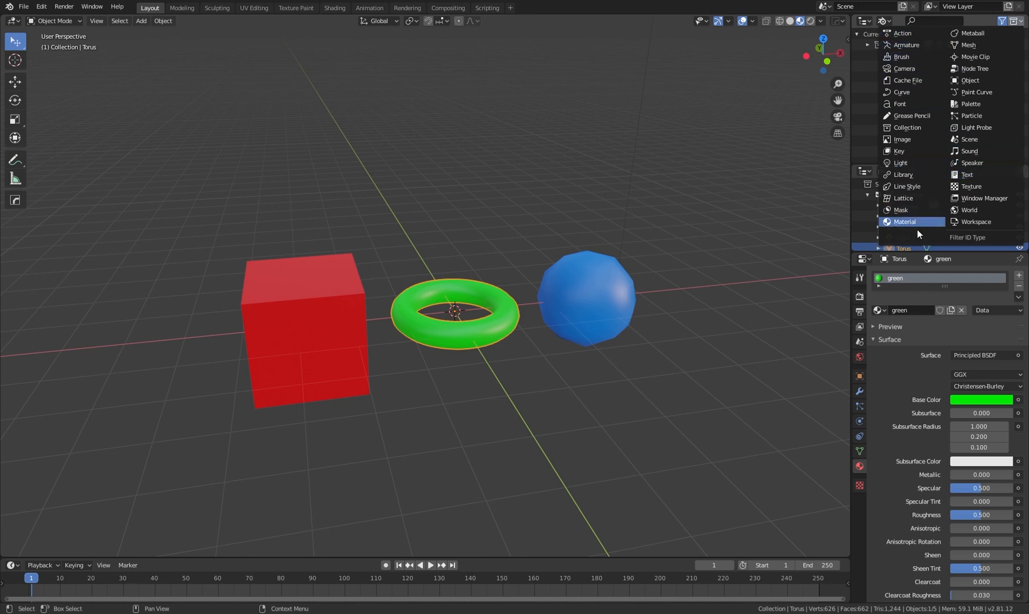
{"action": "mouse_move", "coordinate": [912, 121]}
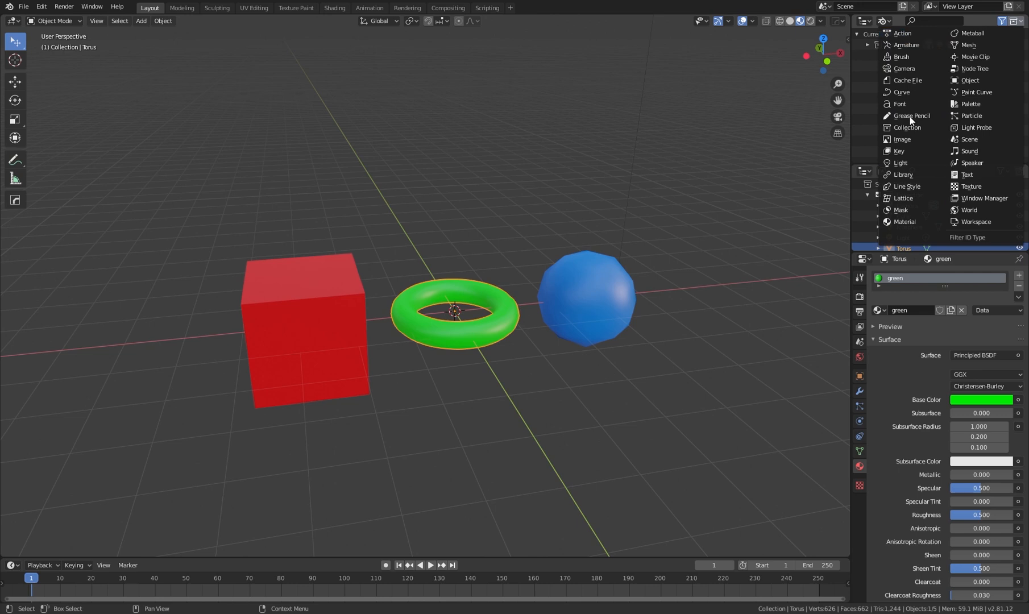
{"action": "mouse_move", "coordinate": [903, 33]}
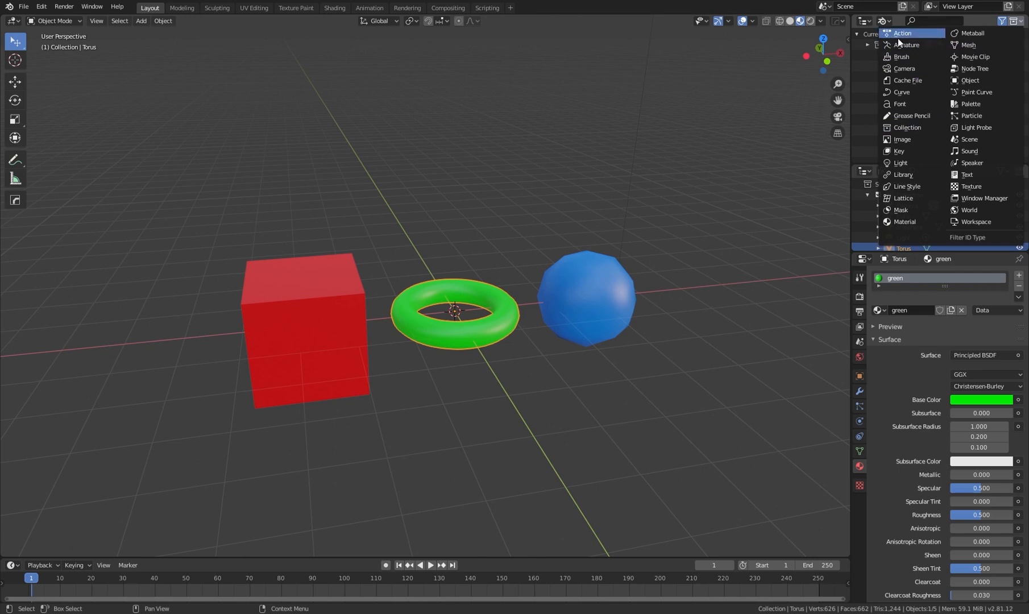
{"action": "mouse_move", "coordinate": [903, 198]}
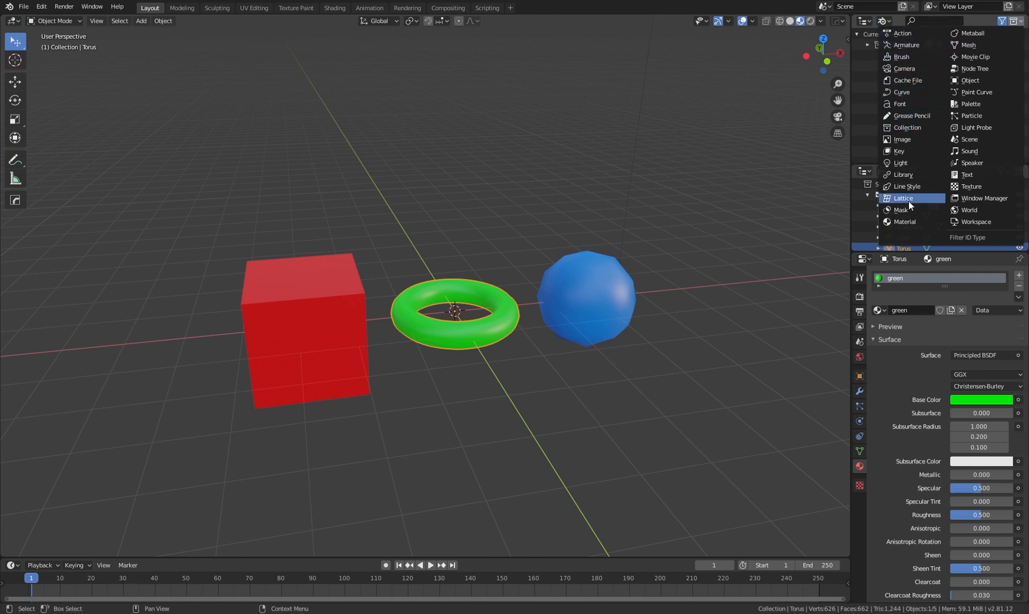
{"action": "mouse_move", "coordinate": [904, 222]}
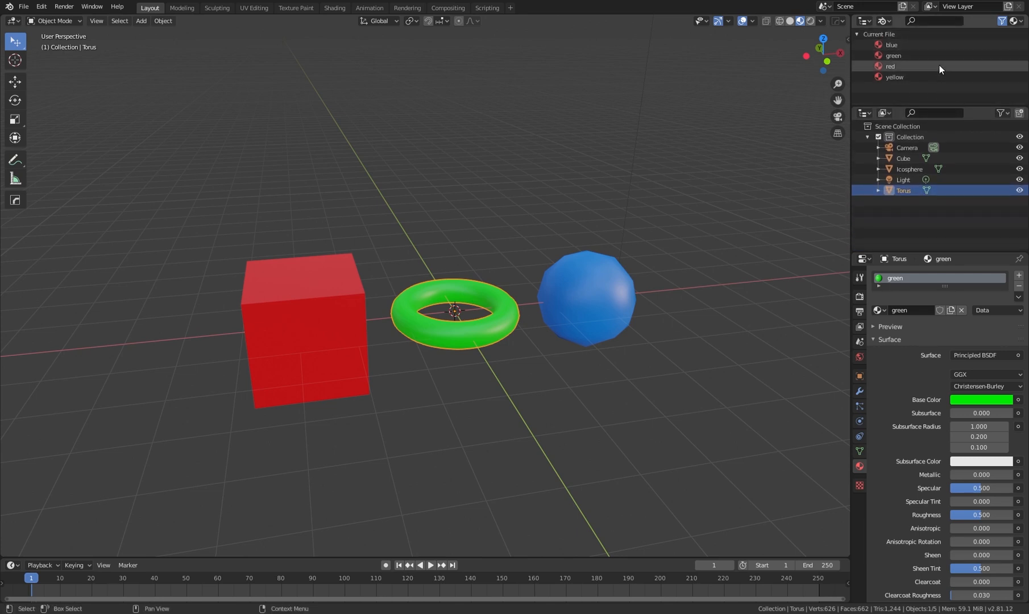
{"action": "mouse_move", "coordinate": [968, 77]}
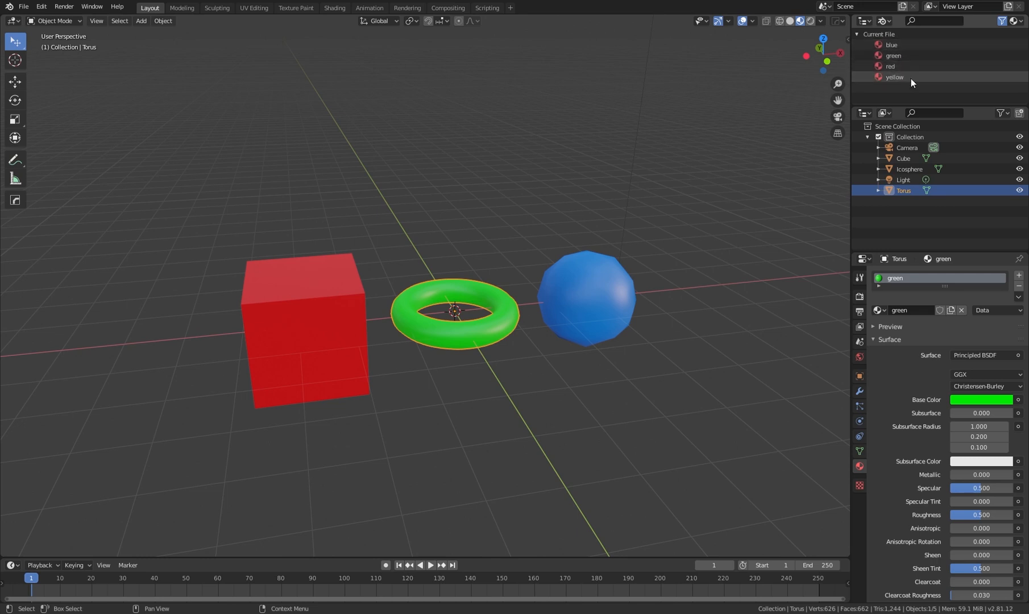
Filter the outliner to materials and drag the blue material onto the cube
{"action": "left_click", "coordinate": [891, 44]}
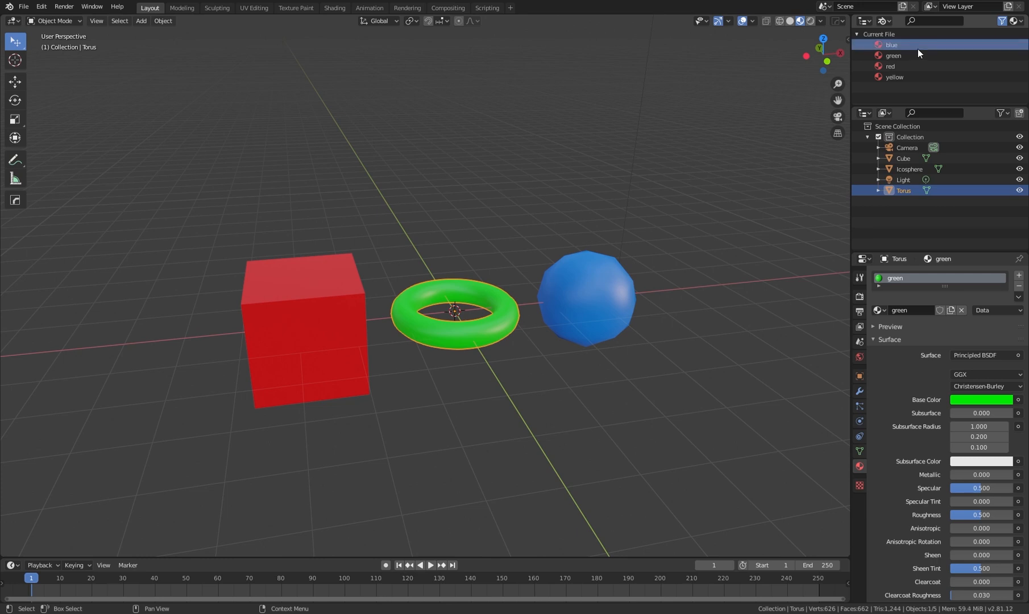
{"action": "left_click", "coordinate": [894, 54]}
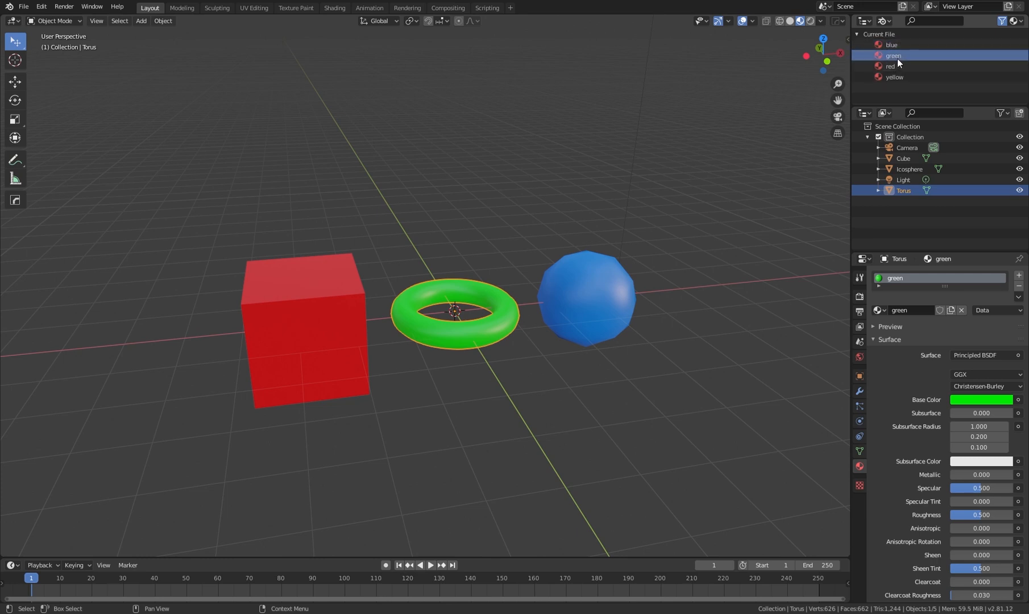
{"action": "mouse_move", "coordinate": [919, 70]}
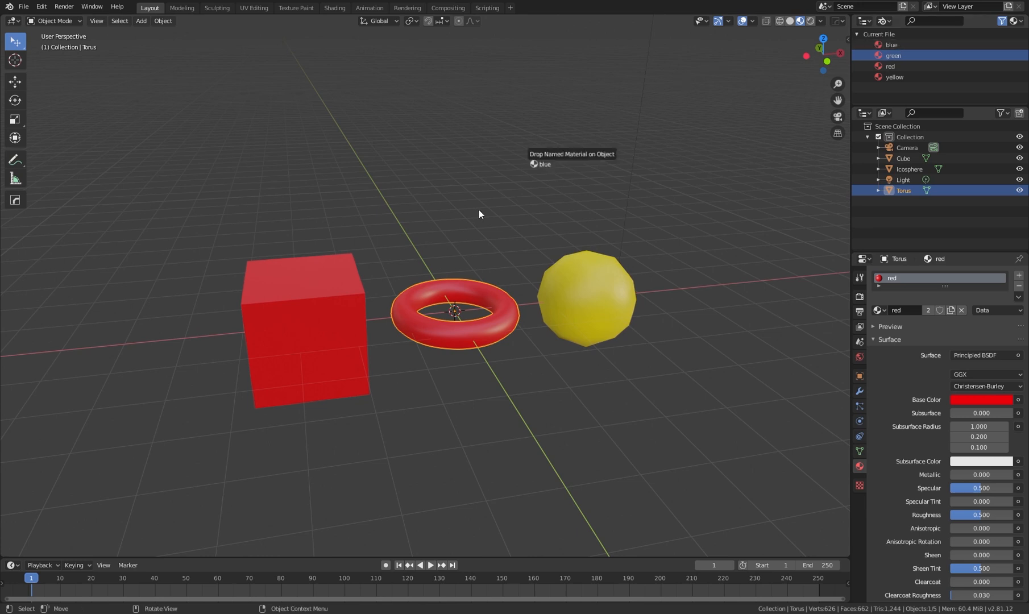
{"action": "left_click_drag", "start_coordinate": [544, 164], "coordinate": [305, 331]}
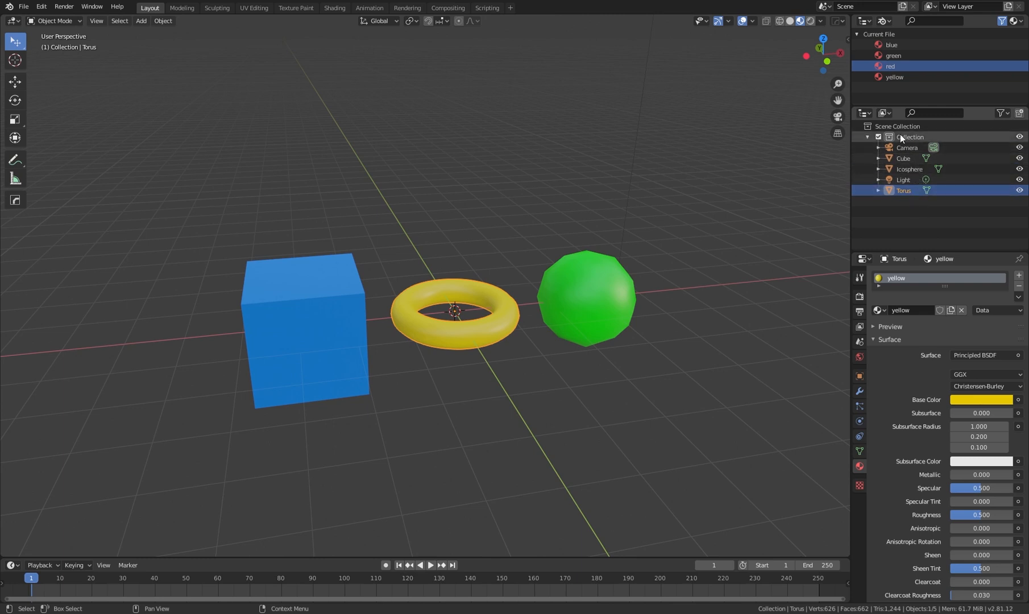
{"action": "mouse_move", "coordinate": [944, 171]}
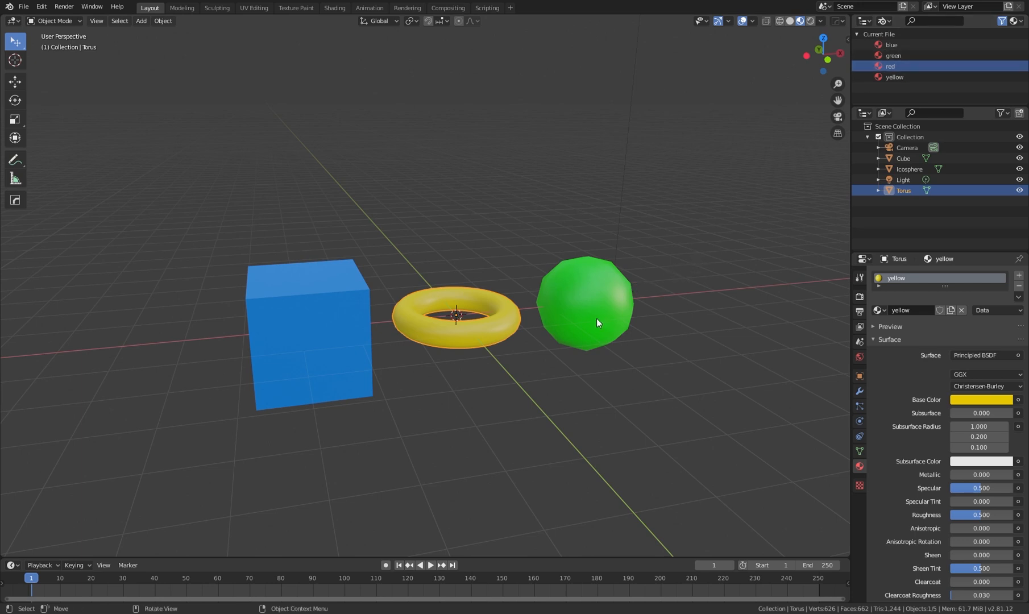
{"action": "mouse_move", "coordinate": [477, 340]}
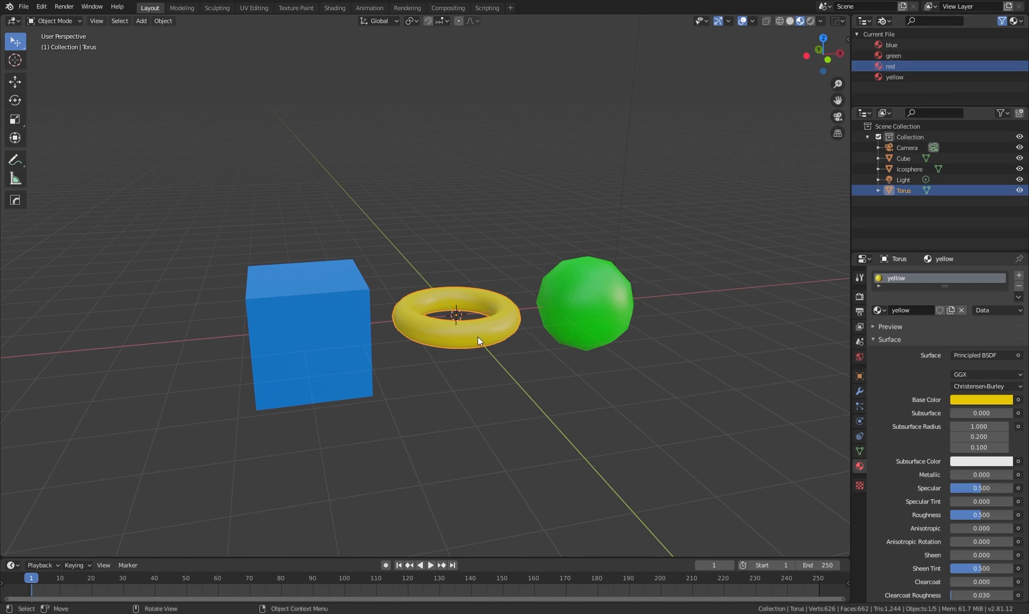
{"action": "mouse_move", "coordinate": [462, 344]}
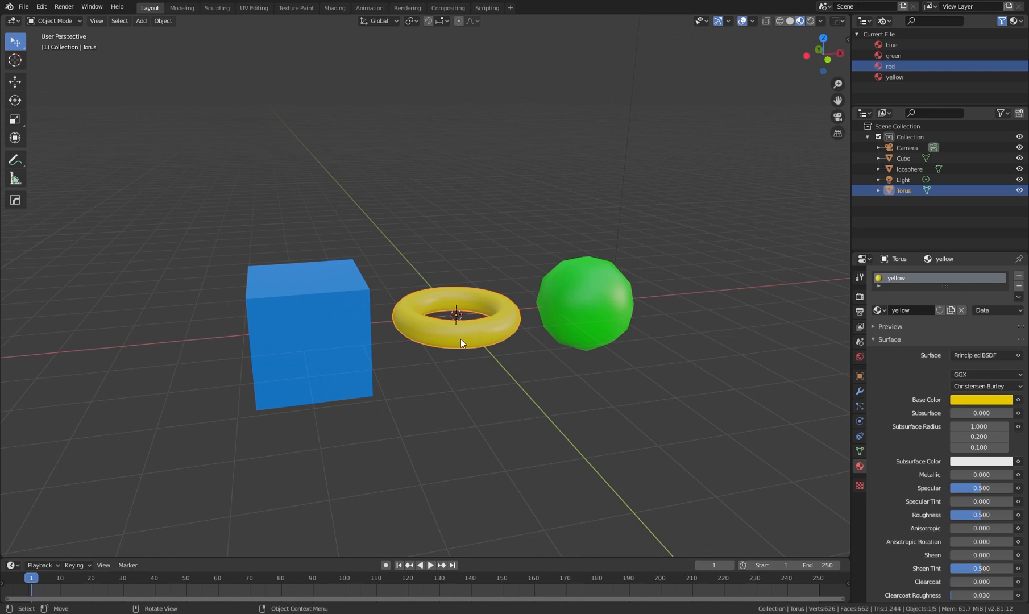
{"action": "mouse_move", "coordinate": [469, 330]}
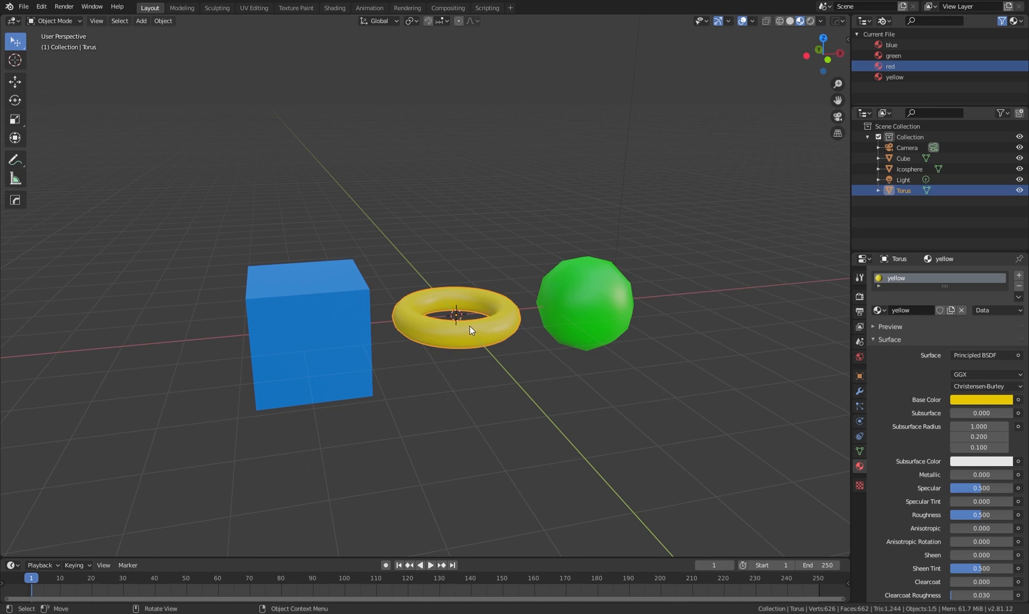